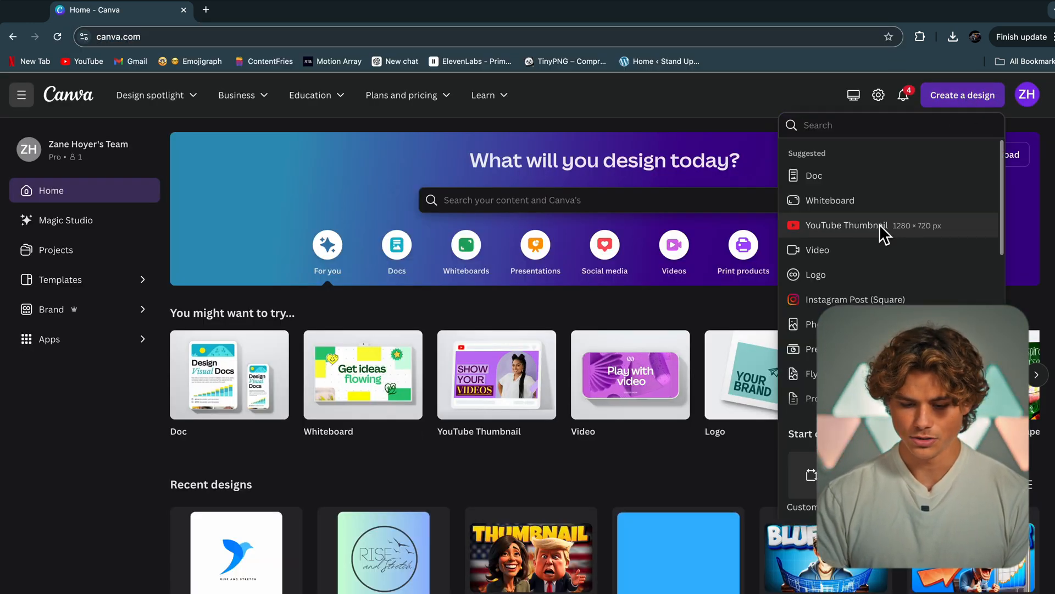
Start a new YouTube Thumbnail design and switch its background colour to a gradient
left_click(846, 224)
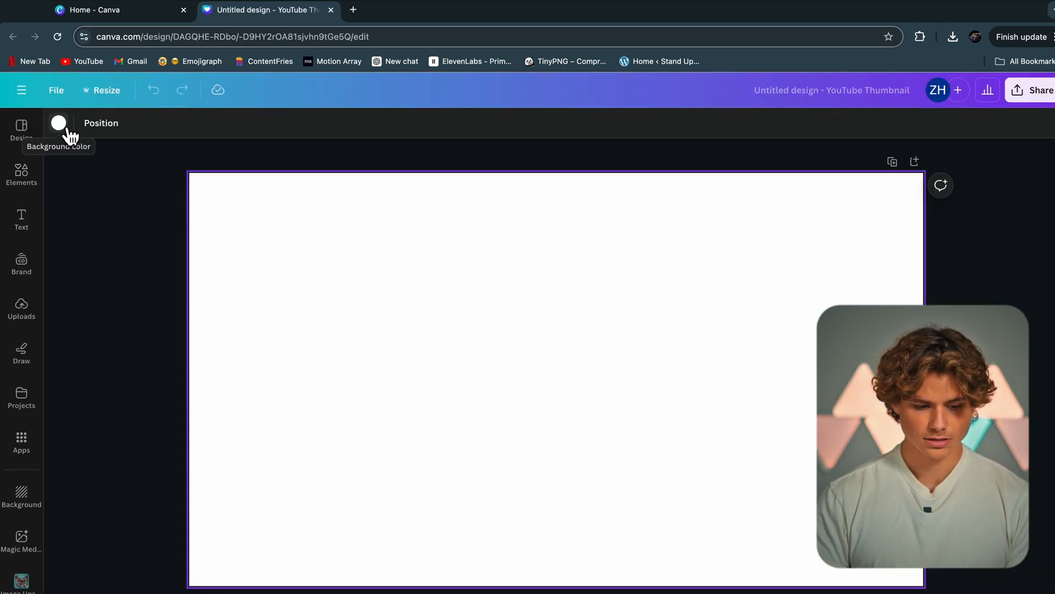
left_click(59, 122)
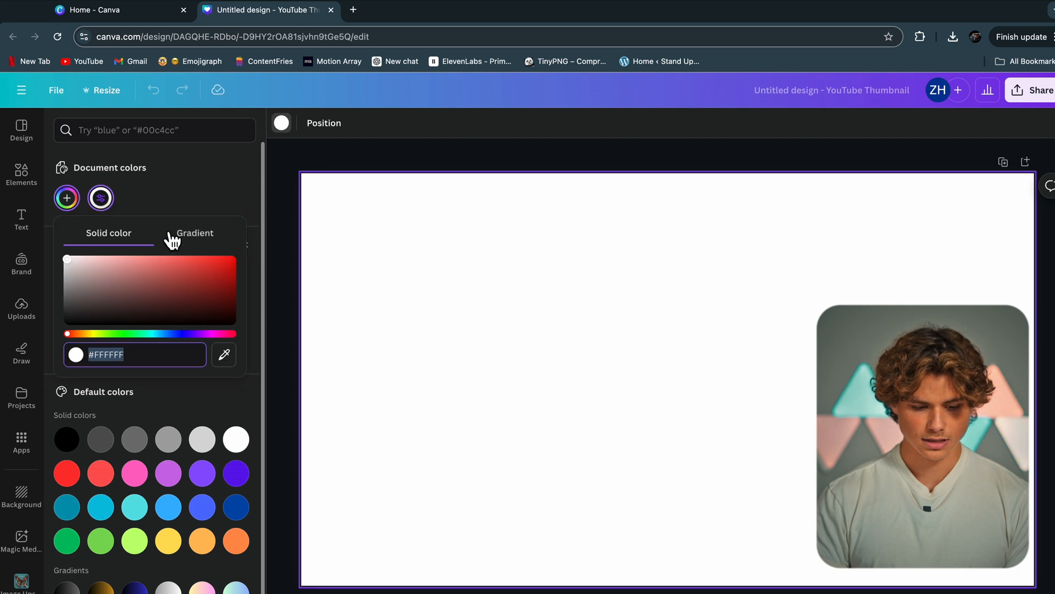
left_click(194, 233)
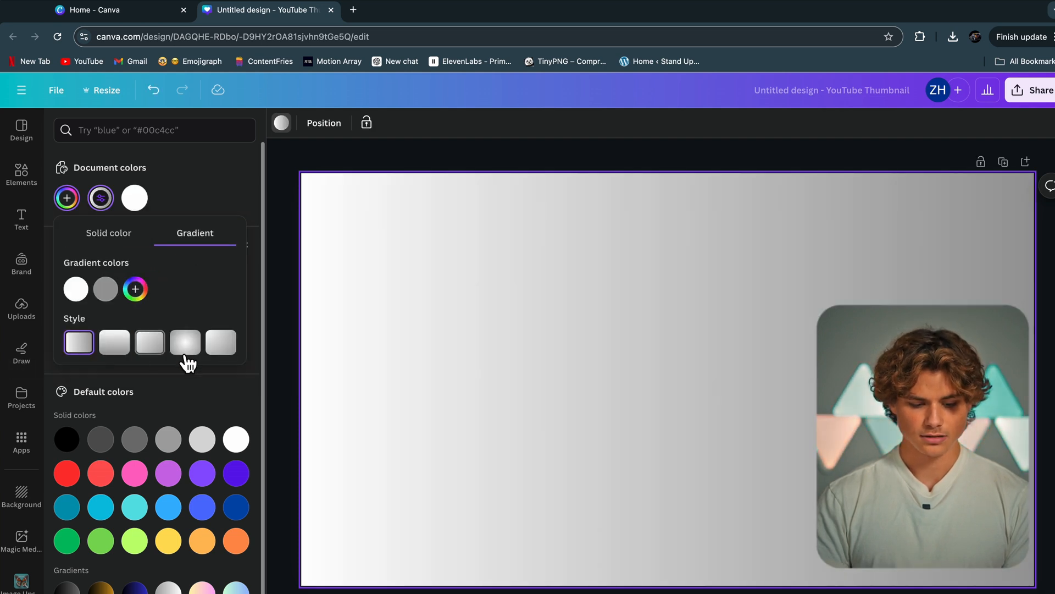
mouse_move(186, 342)
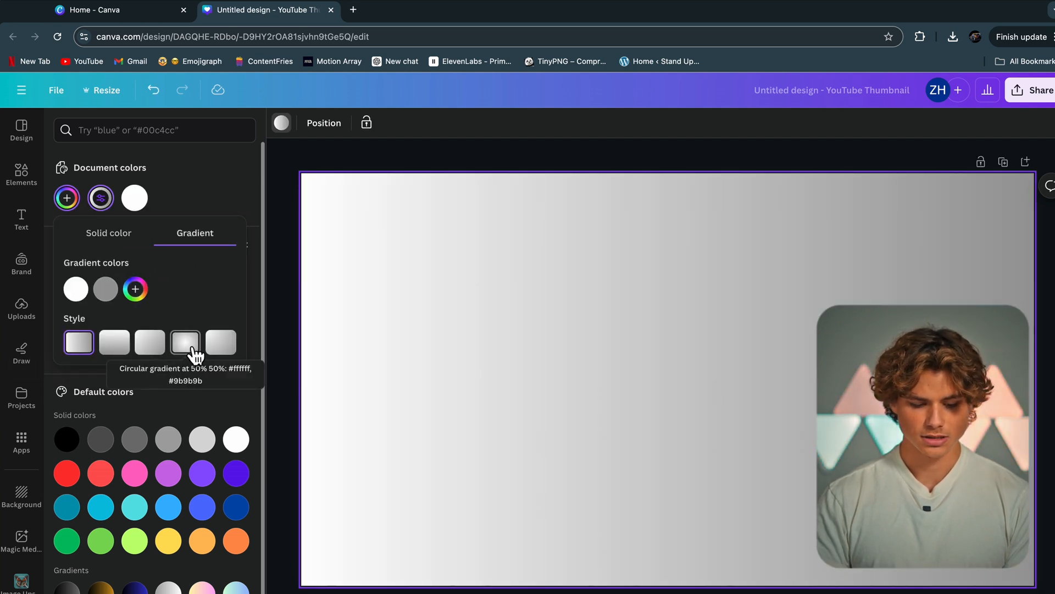
Make the gradient circular and set its outer stop to a deeper blue
left_click(105, 289)
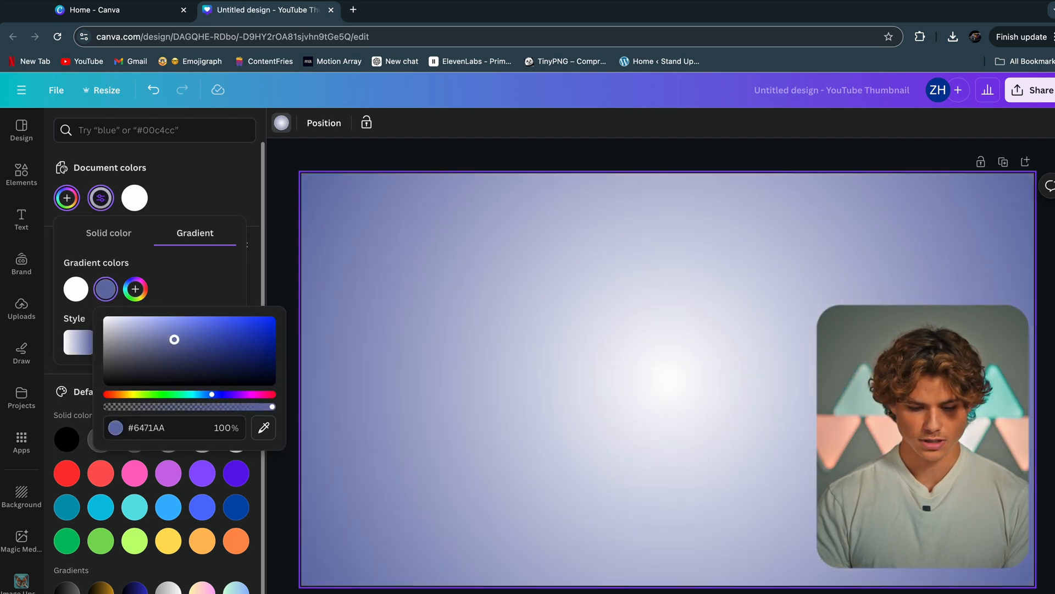
left_click(210, 334)
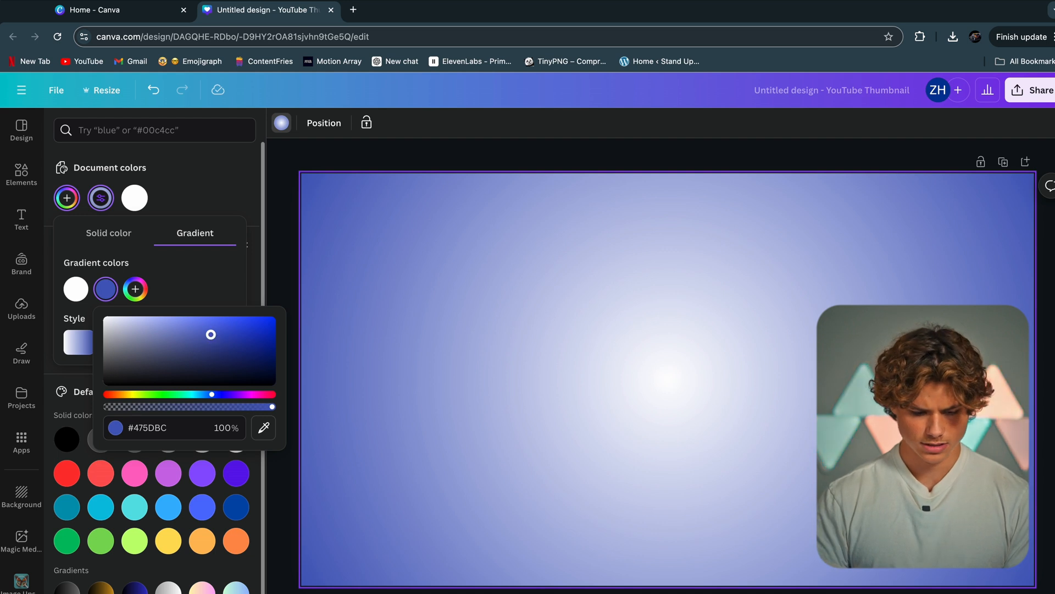
left_click(234, 322)
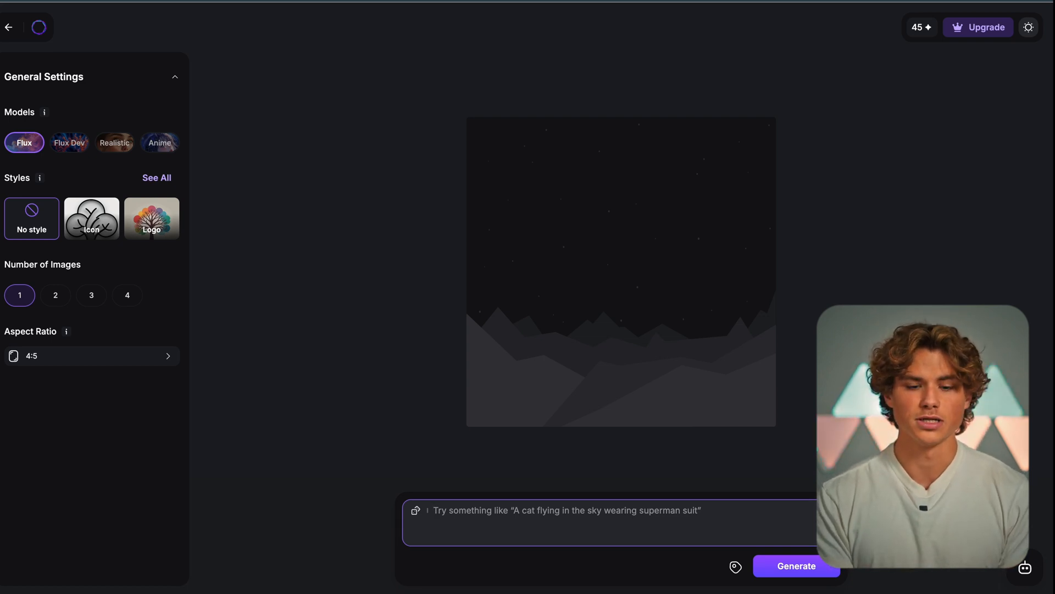
Generate two batches of Pixar-style Trump-with-ice-cream images from the prompt and review them
left_click(796, 565)
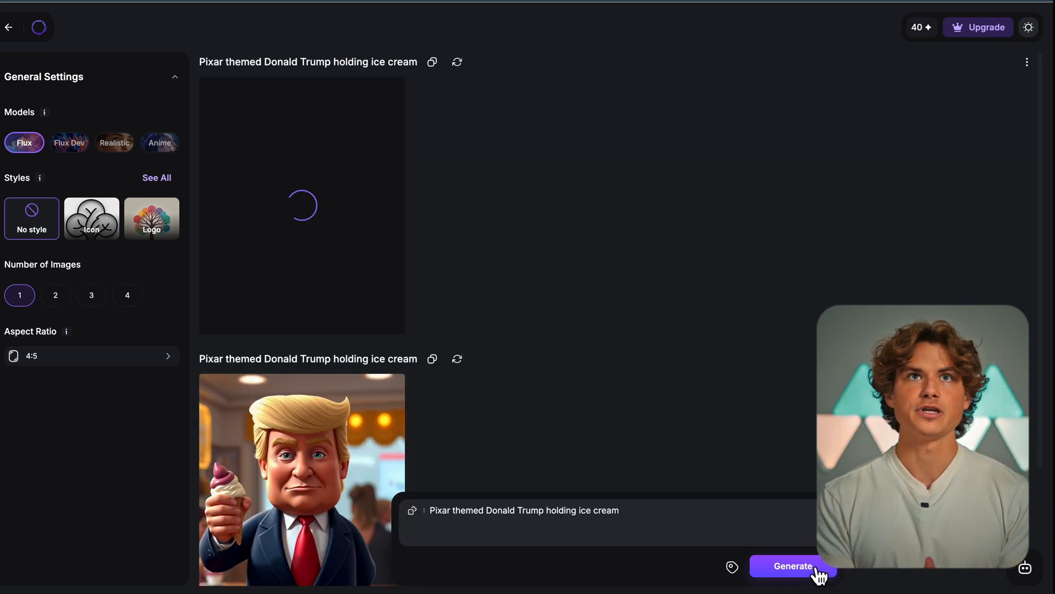
left_click(793, 565)
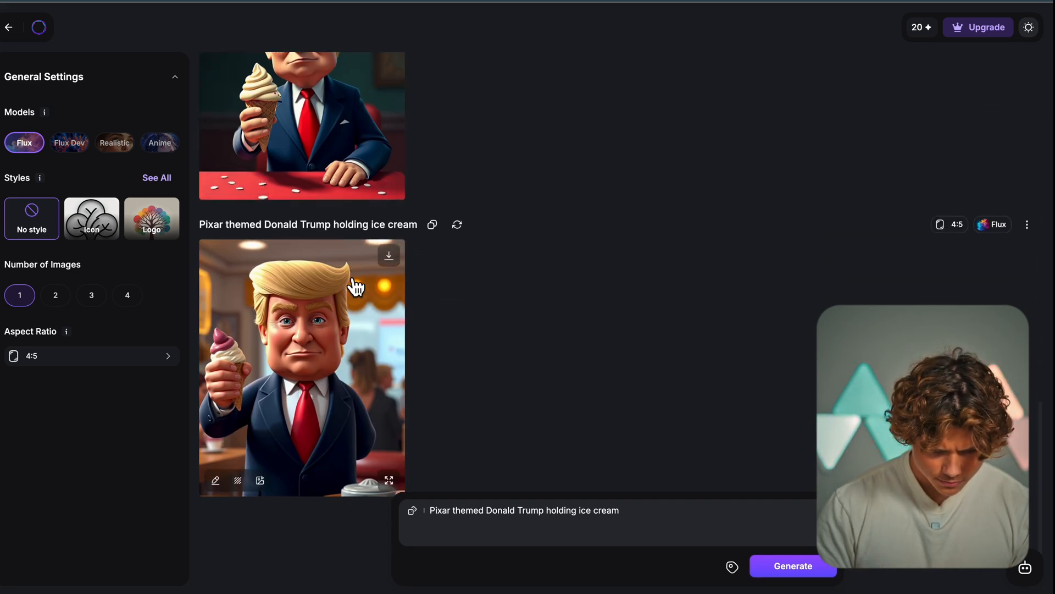
scroll("down", 3)
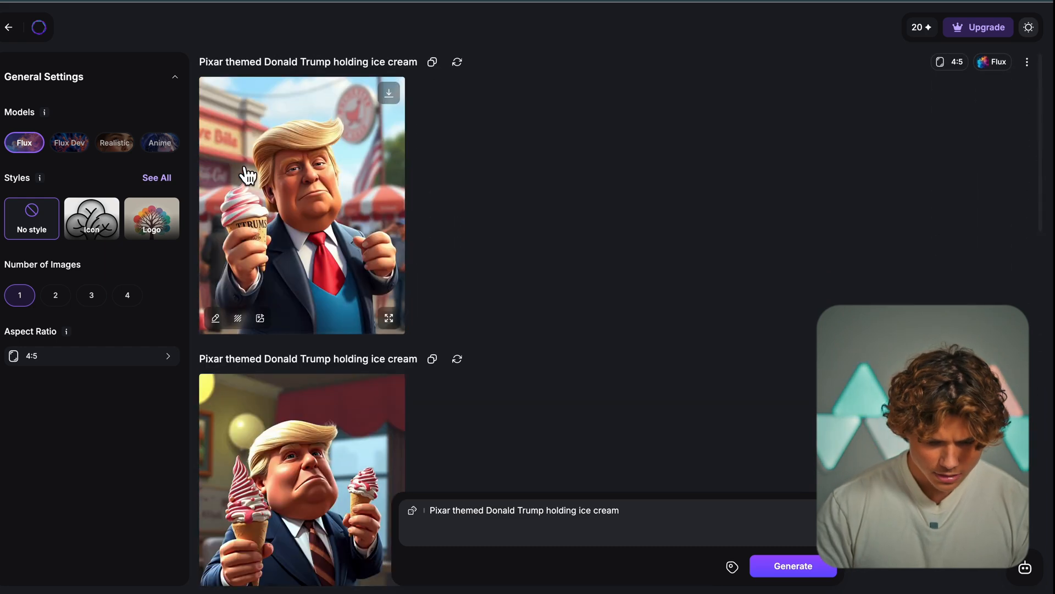
mouse_move(390, 92)
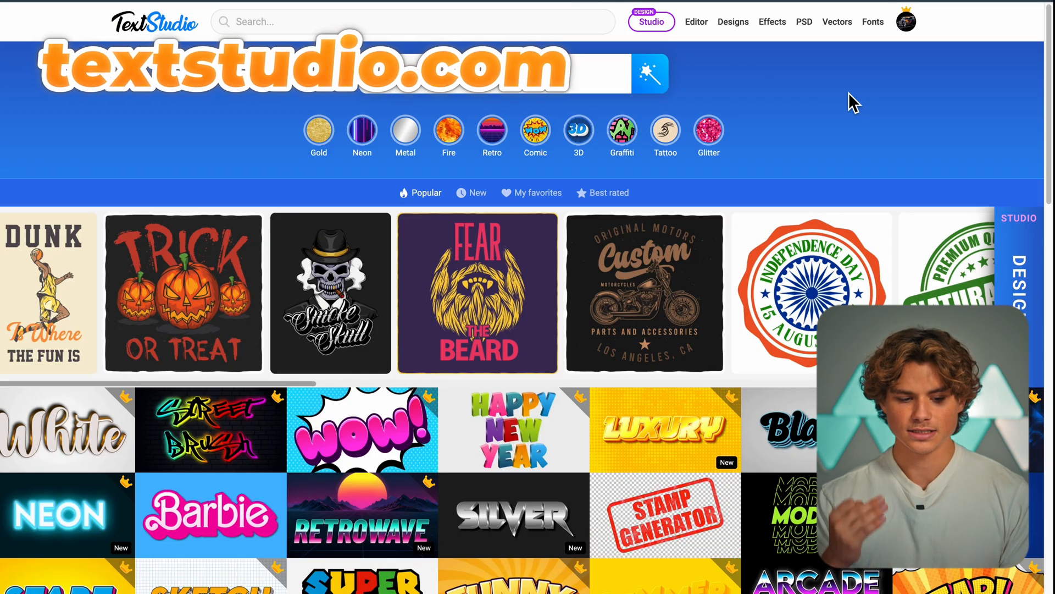
mouse_move(811, 60)
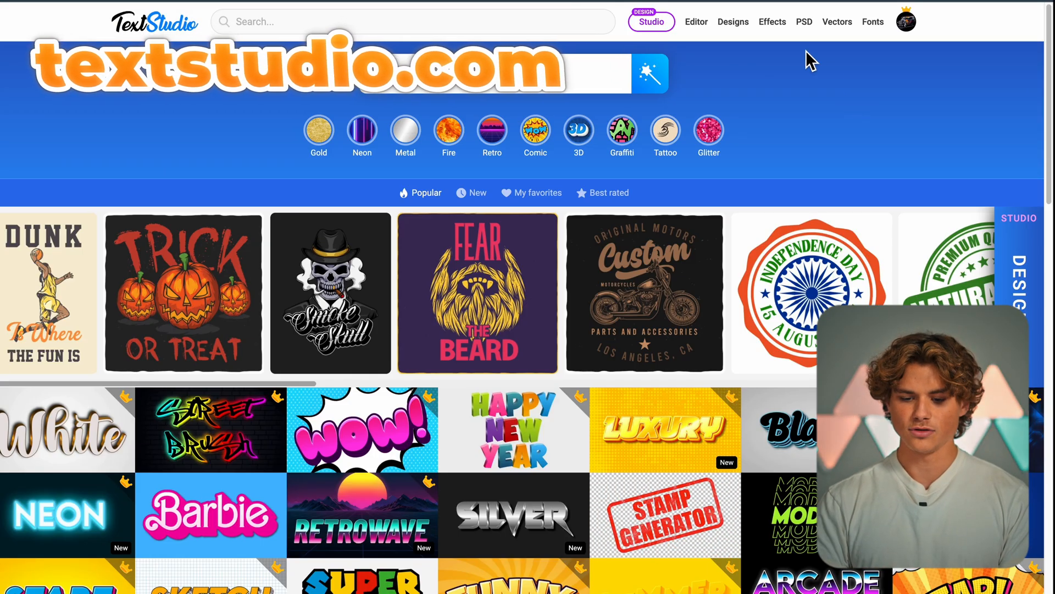
Pick a comic text effect, set its word to ICE CREAM and lower the hatch pattern opacity to about 42%
left_click(472, 193)
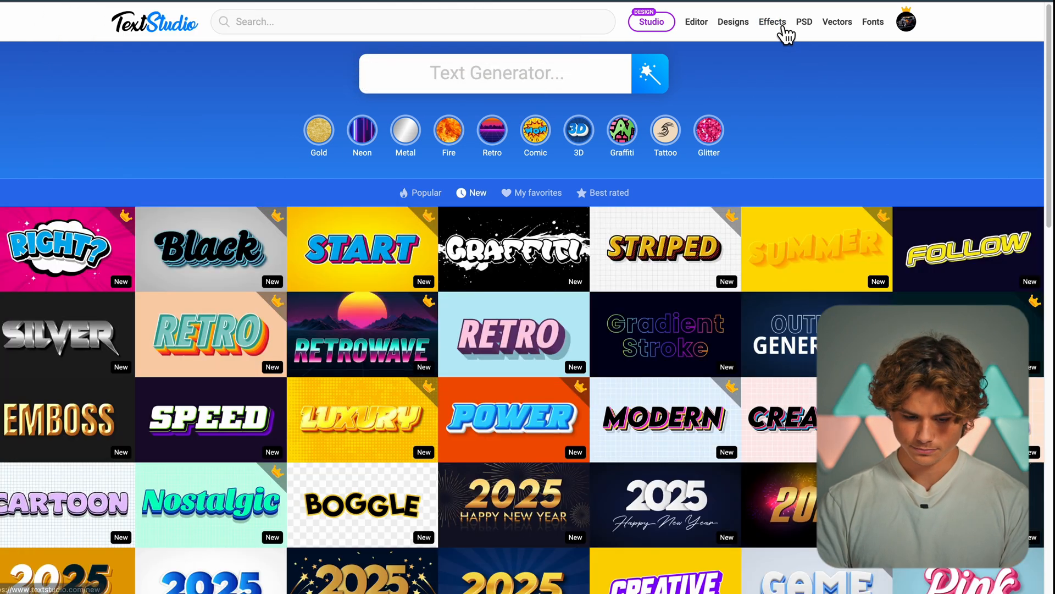
scroll("down", 3)
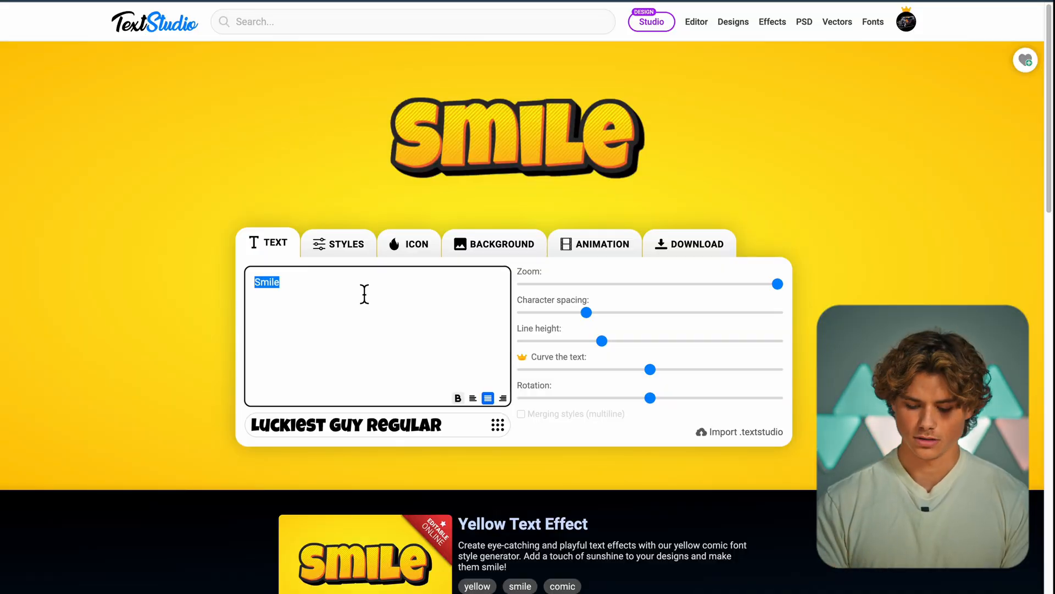
left_click(339, 244)
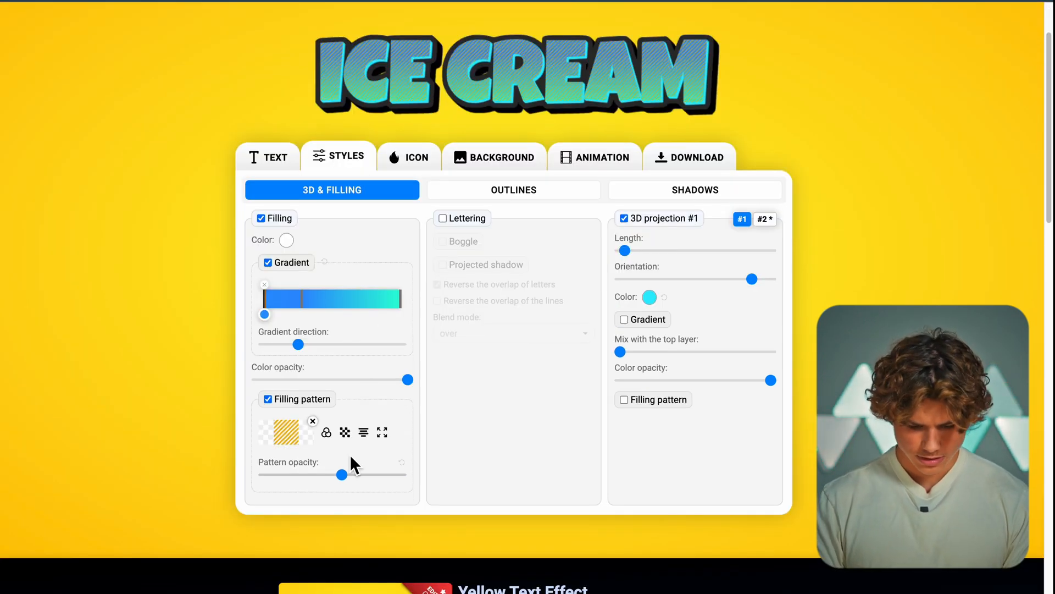
left_click_drag(342, 475, 342, 475)
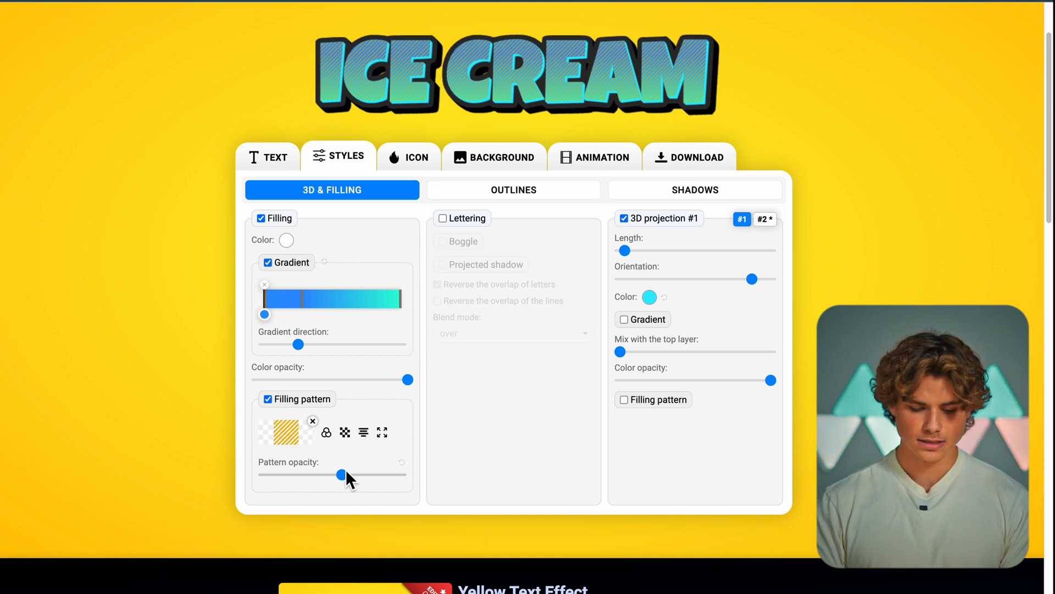
left_click_drag(344, 475, 321, 475)
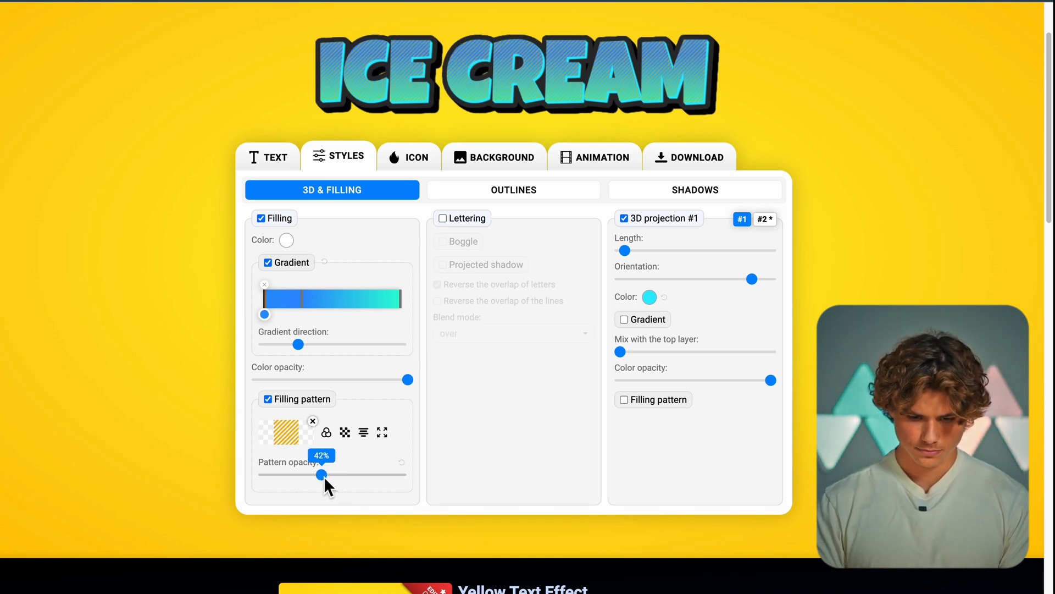
Download the ICE CREAM title at MAX quality as a transparent PNG
left_click(689, 157)
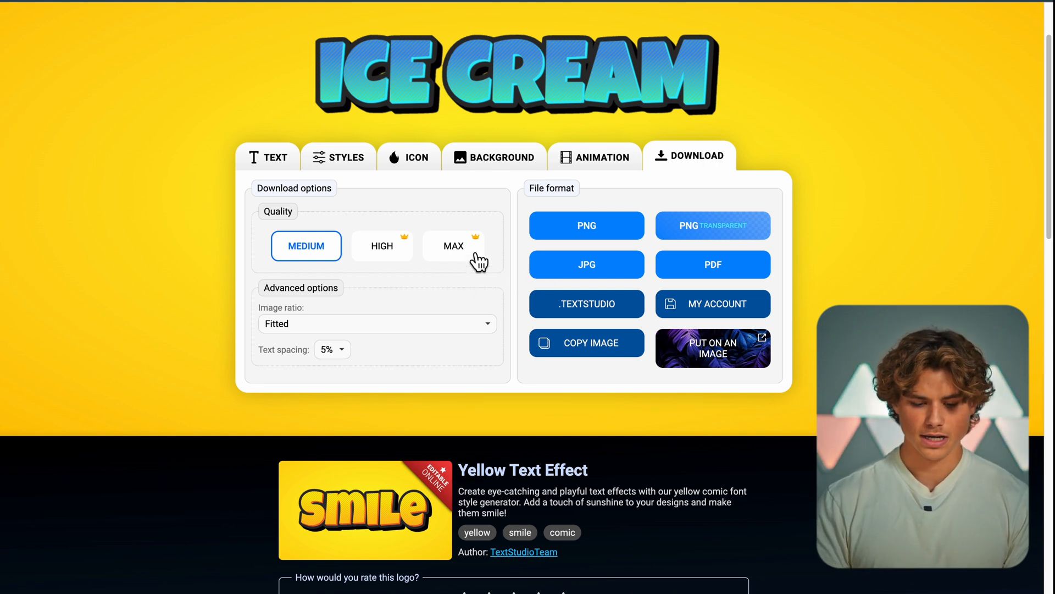
left_click(453, 245)
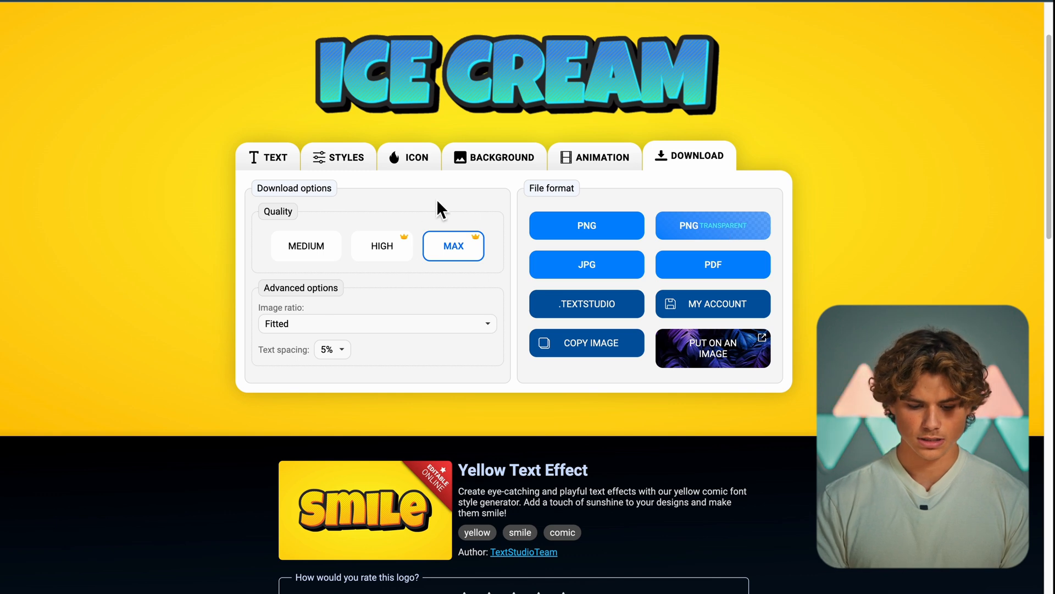
mouse_move(714, 235)
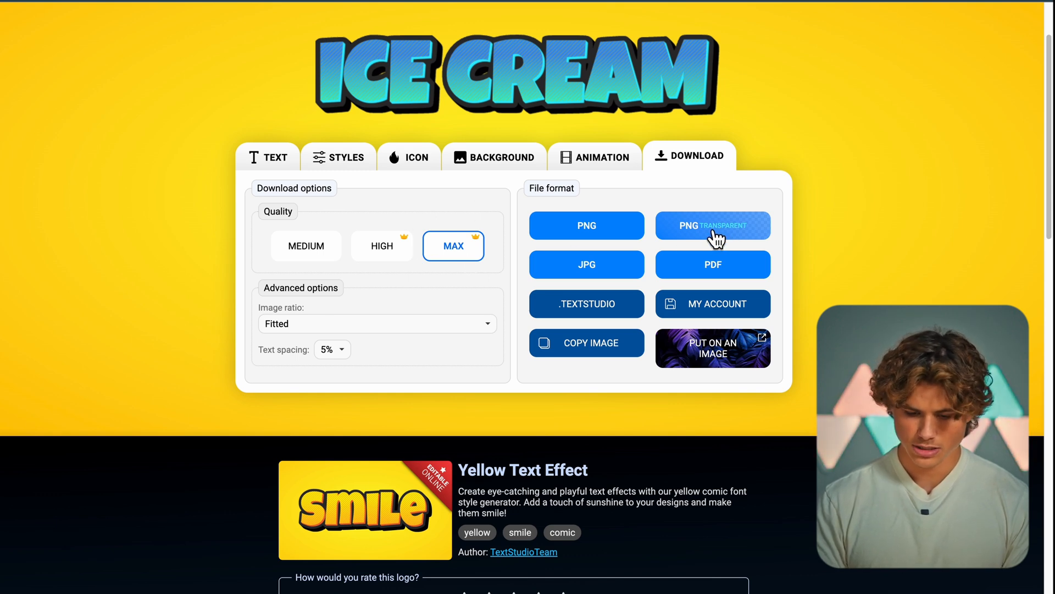
left_click(712, 226)
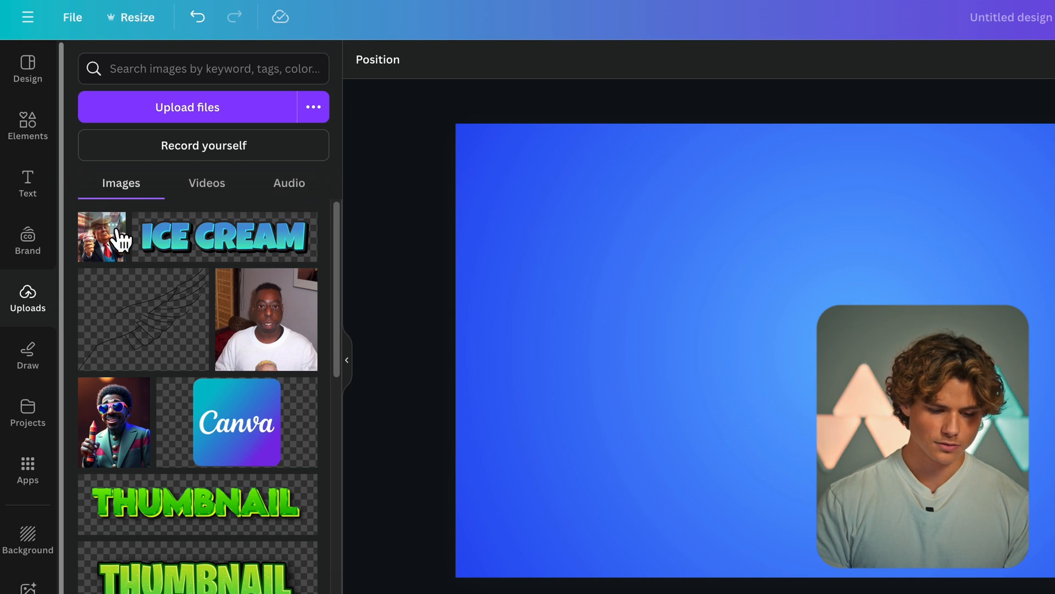
Add the uploaded Trump cartoon to the canvas and bring up its image adjustment controls
left_click(101, 237)
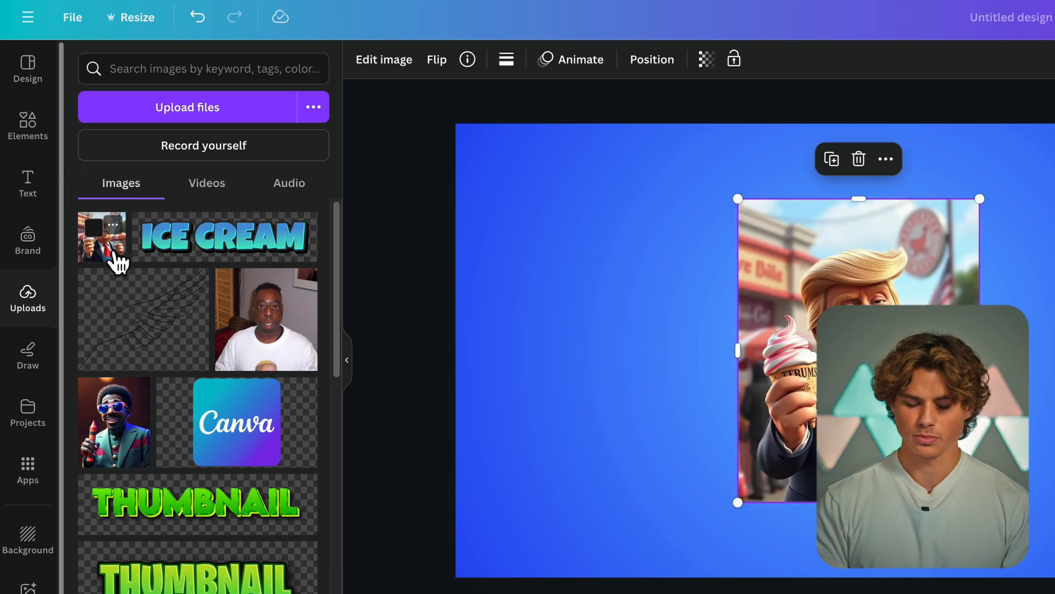
left_click(384, 59)
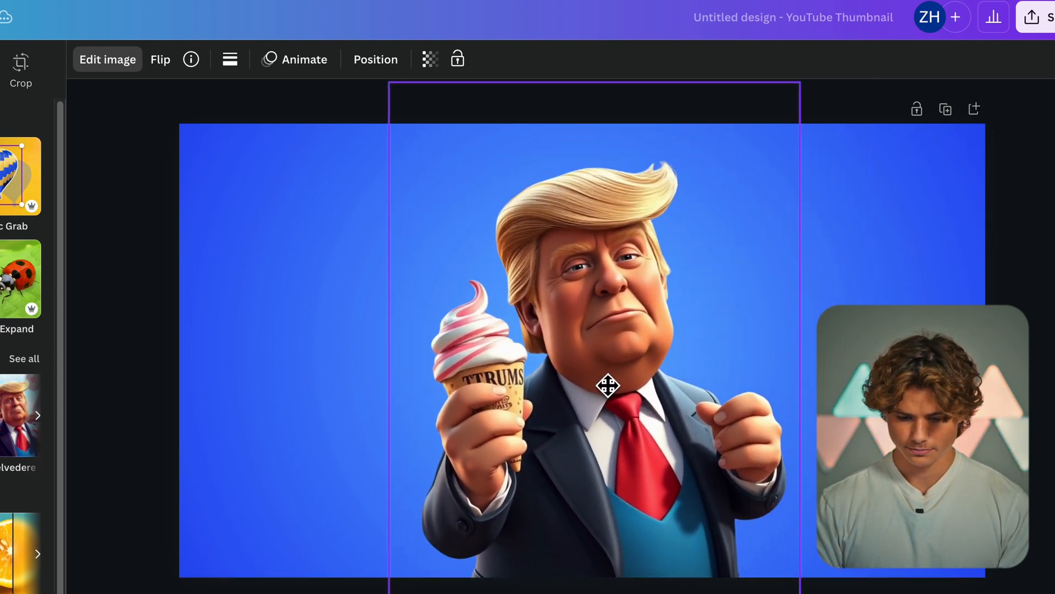
left_click(188, 64)
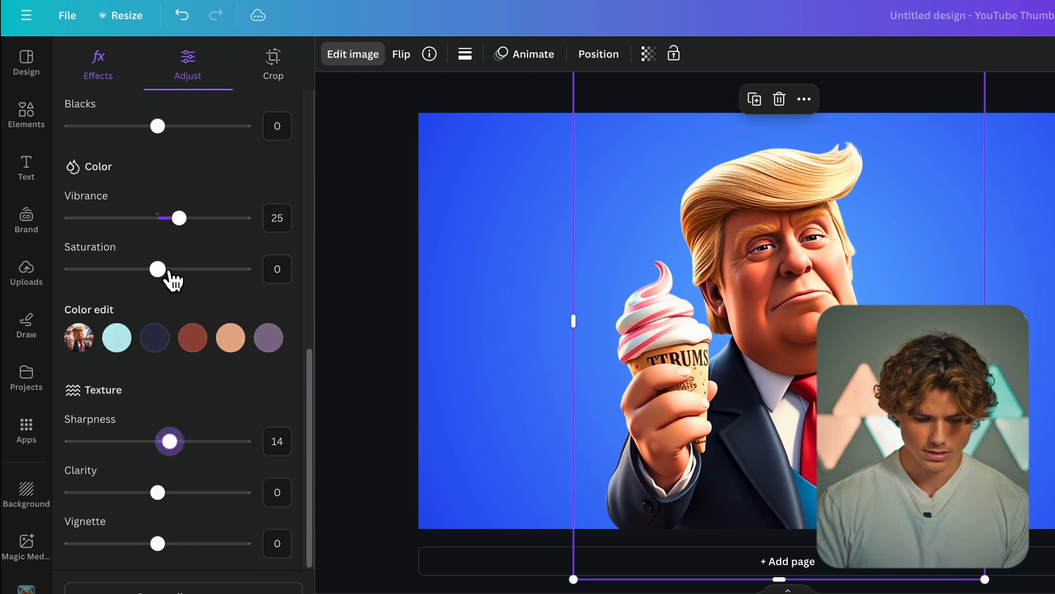
Raise the image's saturation slightly and lower its vibrance a little
left_click_drag(157, 268, 160, 268)
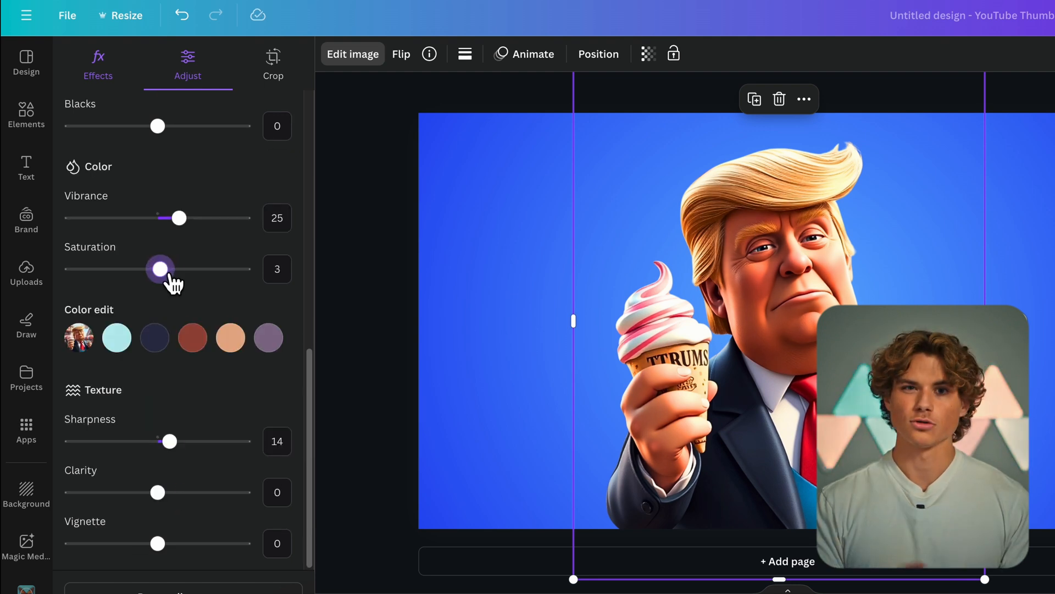
left_click_drag(179, 218, 174, 218)
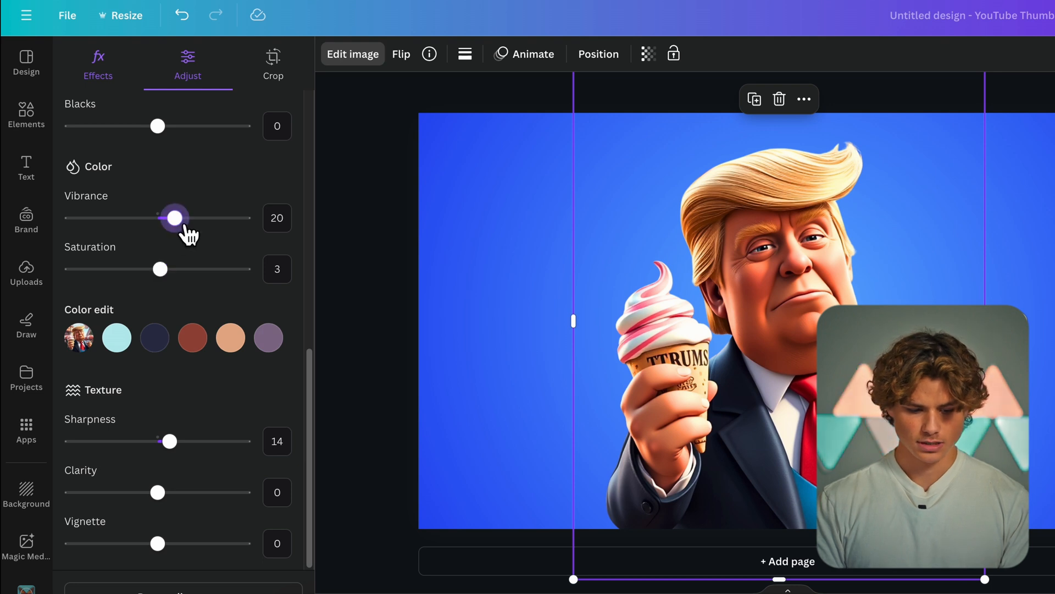
left_click(25, 272)
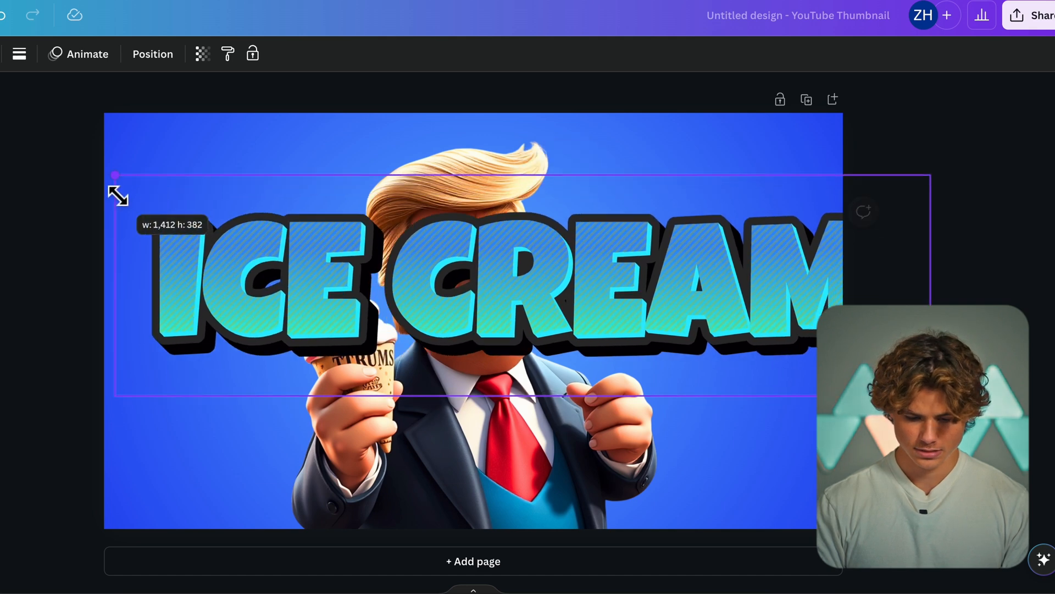
Stretch the ICE CREAM title across the top, send it behind Trump's head and duplicate the page
left_click_drag(472, 282, 445, 178)
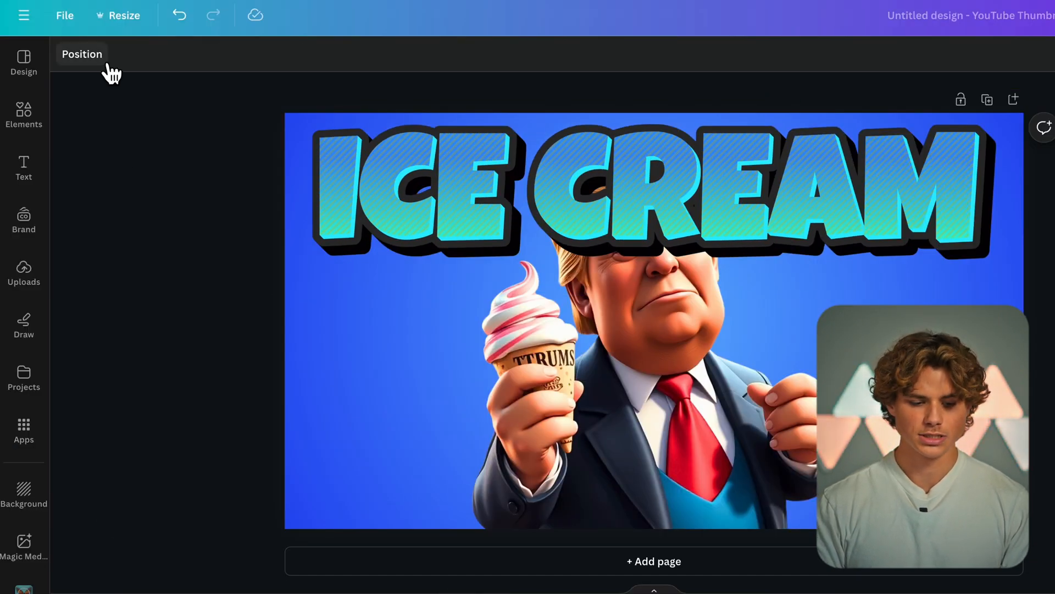
left_click(81, 53)
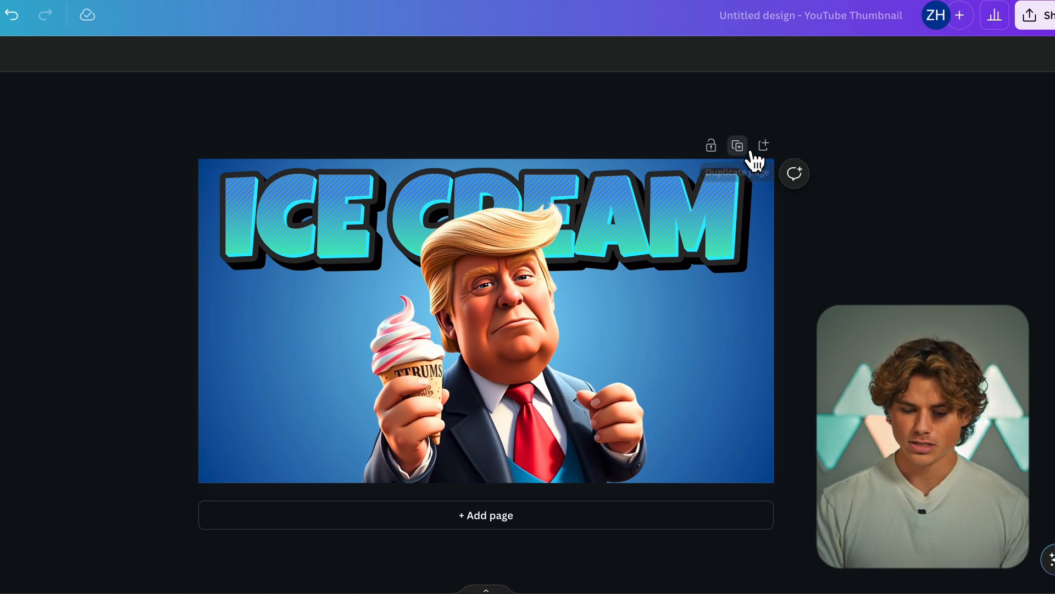
left_click(737, 145)
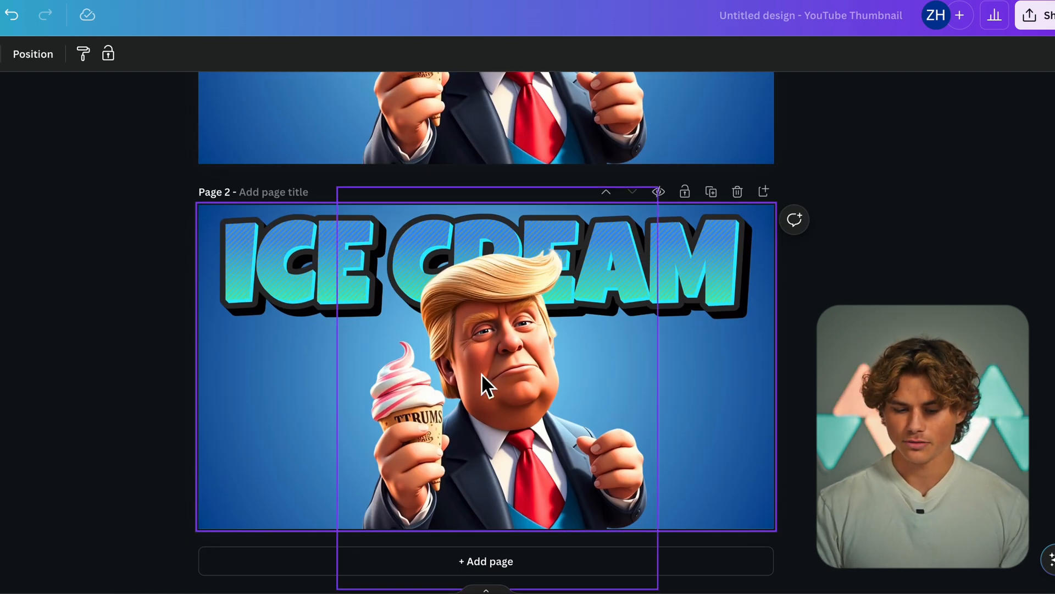
scroll("down", 3)
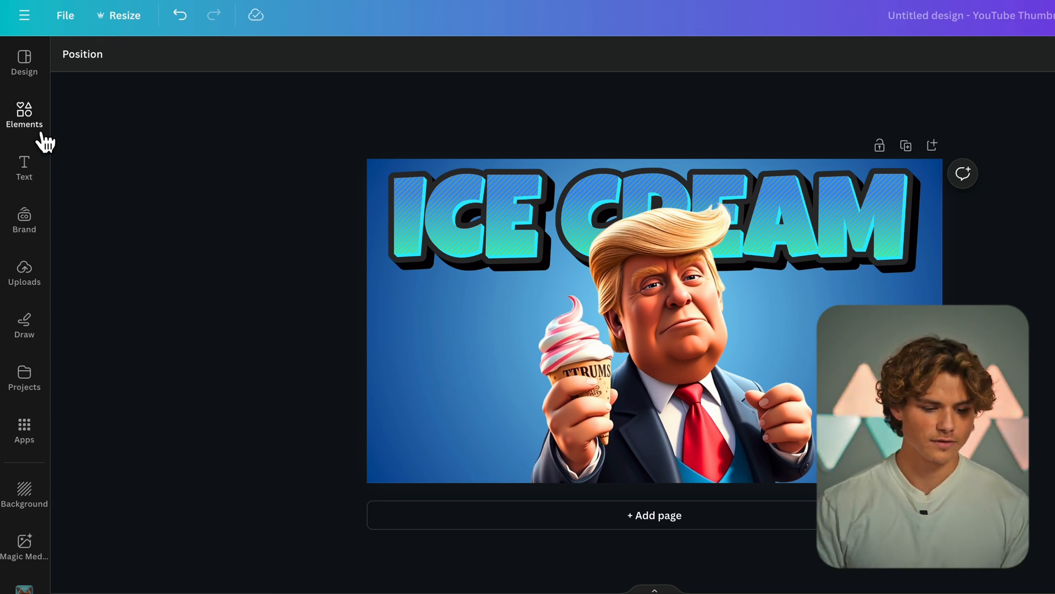
Search Elements for a 3D ice-cream sundae, add it and move it below Trump in the layers
left_click(24, 116)
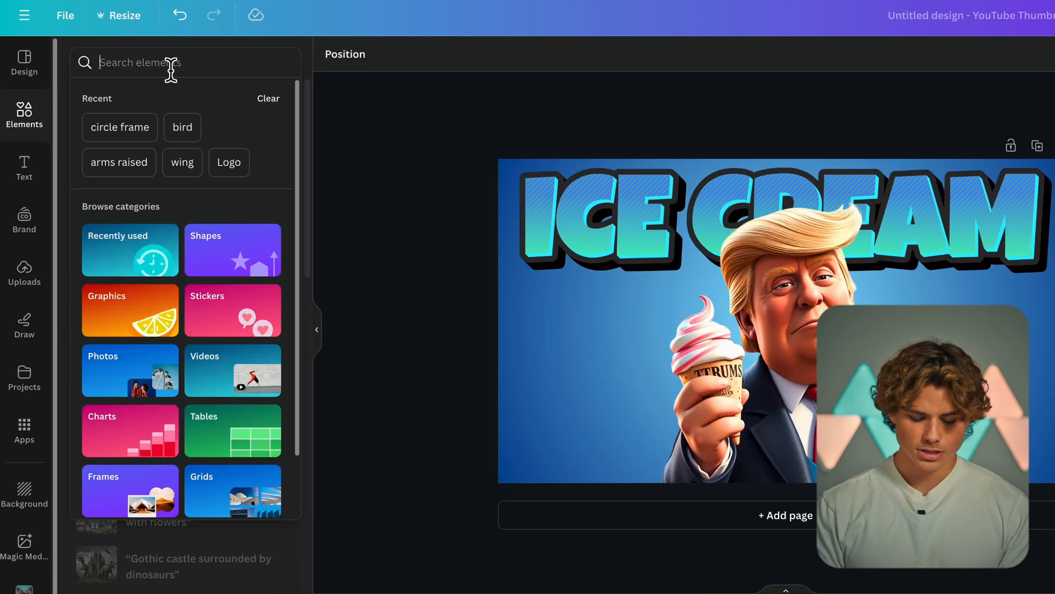
type("icecream 3d")
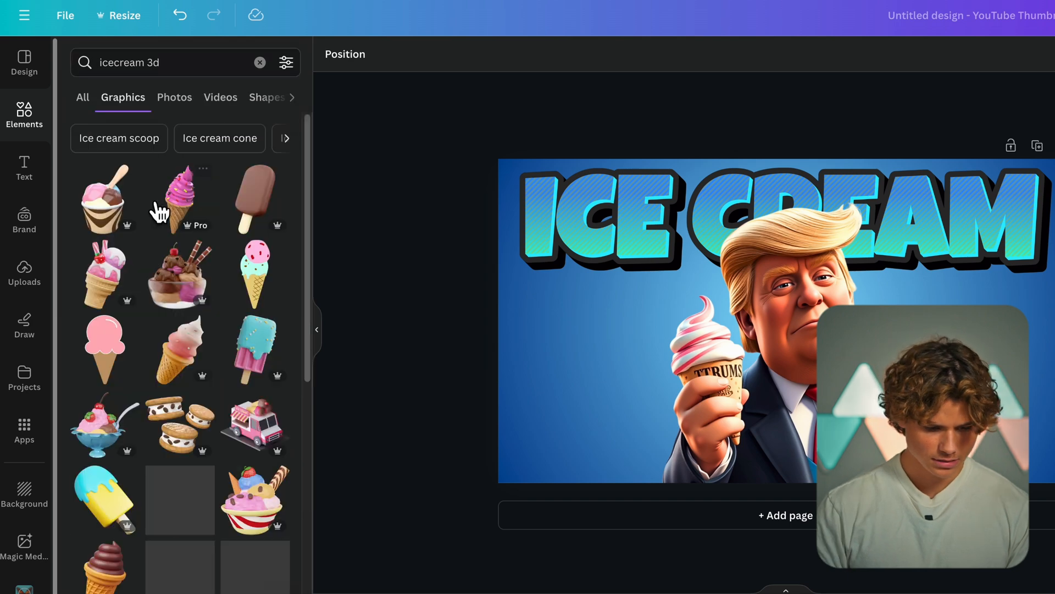
left_click(178, 274)
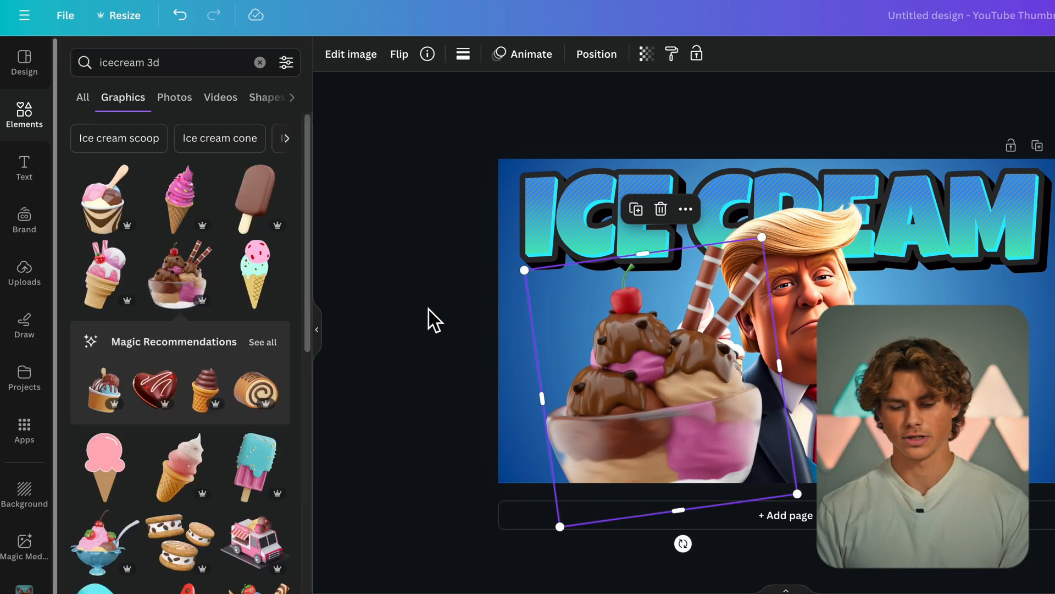
left_click(595, 54)
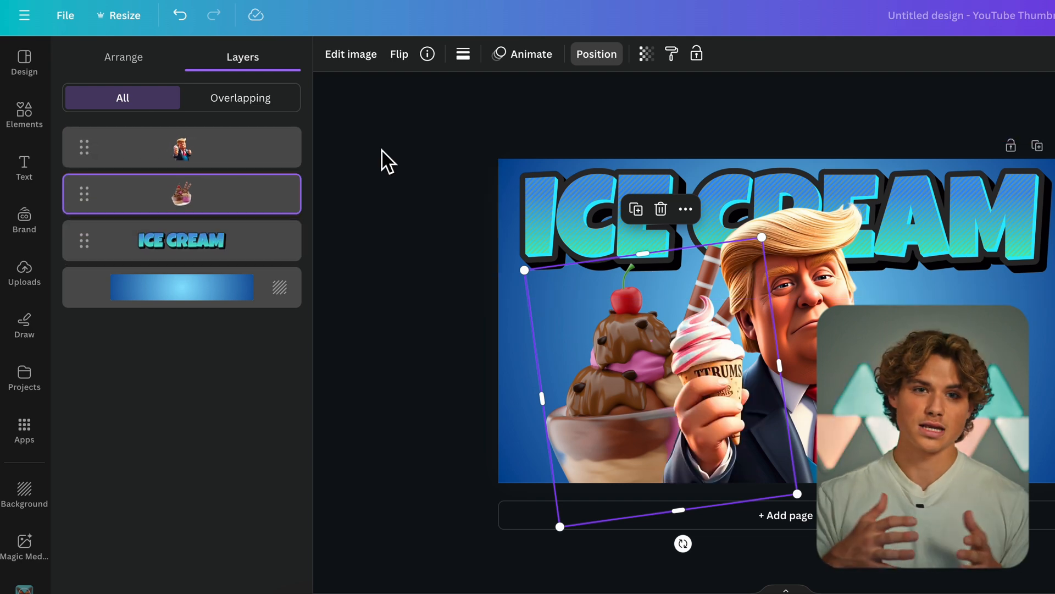
Blur the whole sundae graphic with a raised intensity
left_click(351, 53)
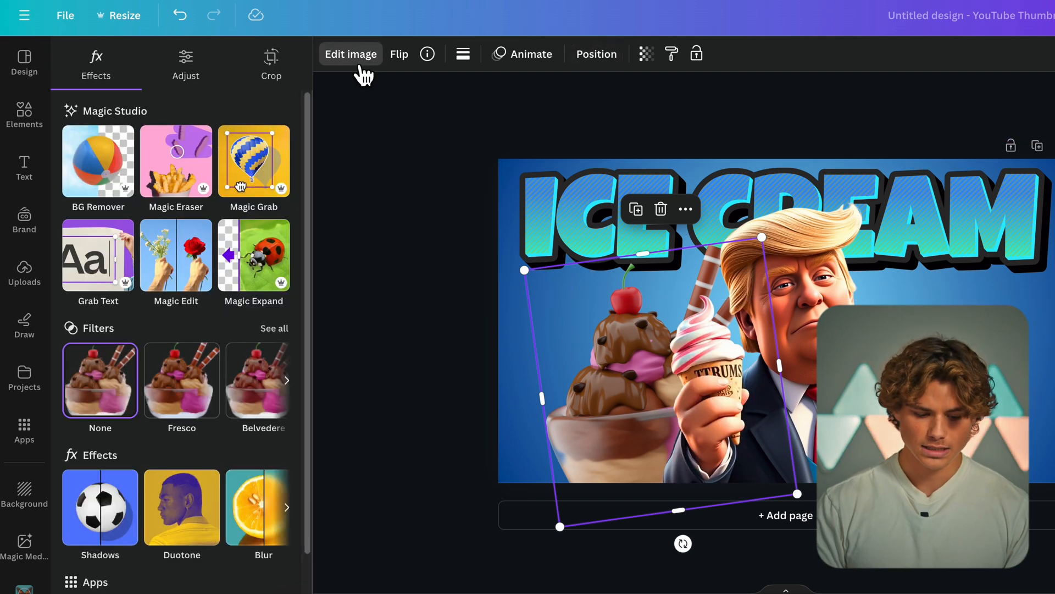
left_click(262, 507)
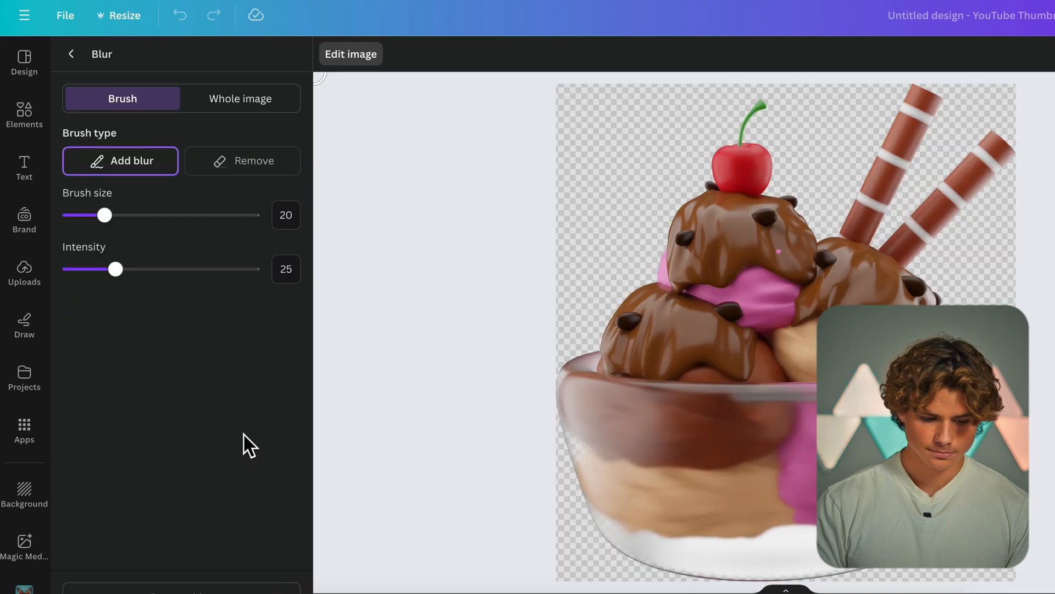
left_click(239, 97)
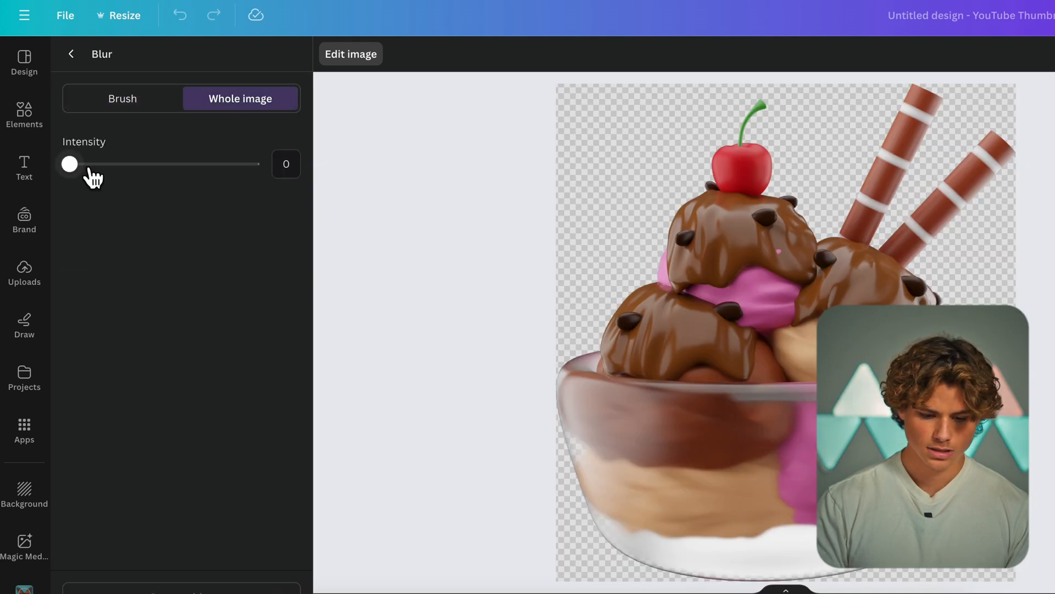
left_click_drag(69, 164, 129, 164)
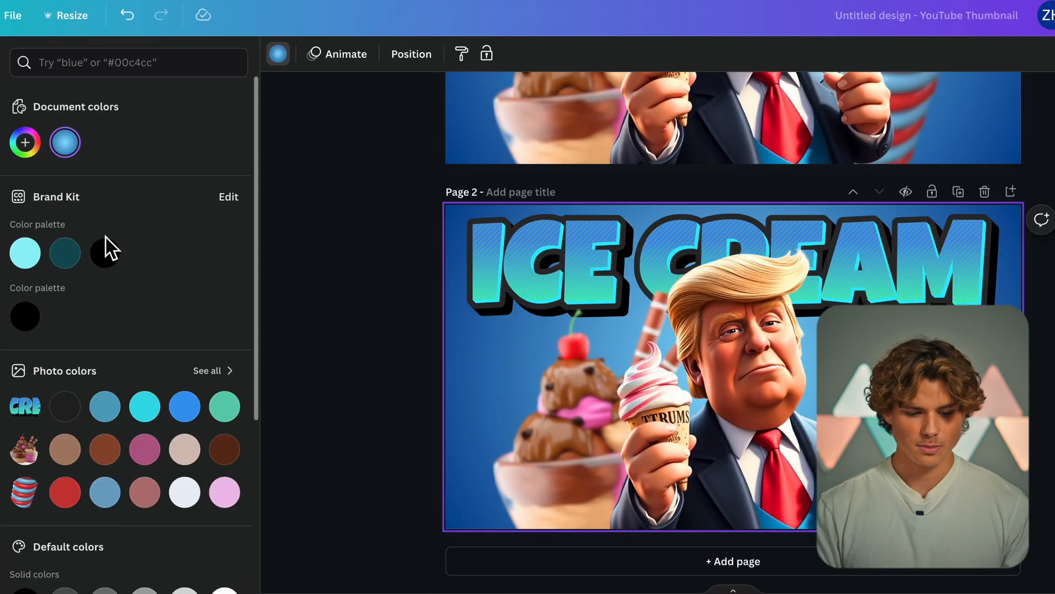
Edit the second stop of page 2's background gradient toward a dark orange-brown
left_click(64, 142)
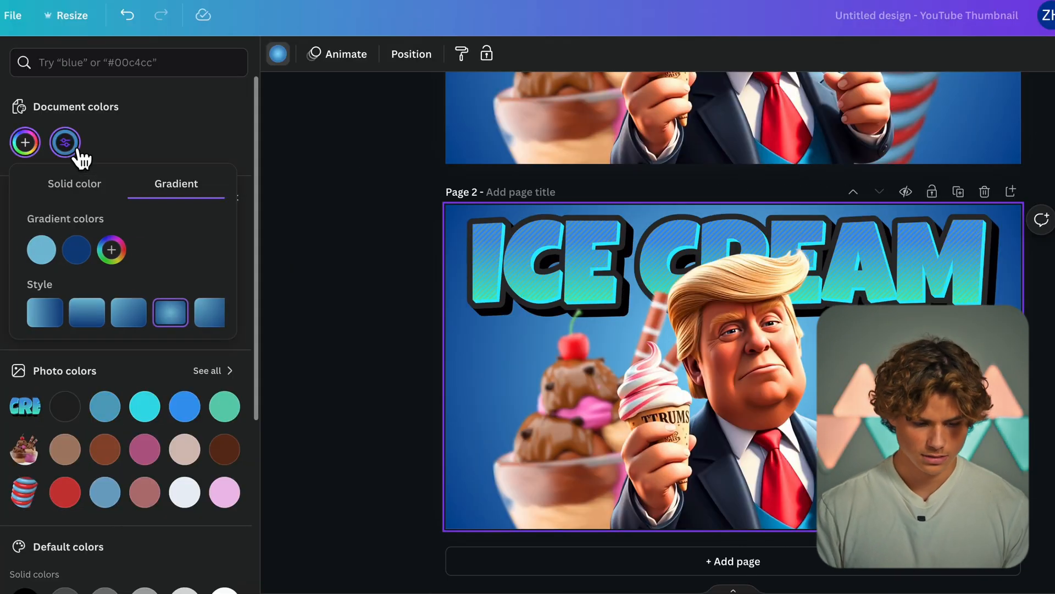
left_click(76, 250)
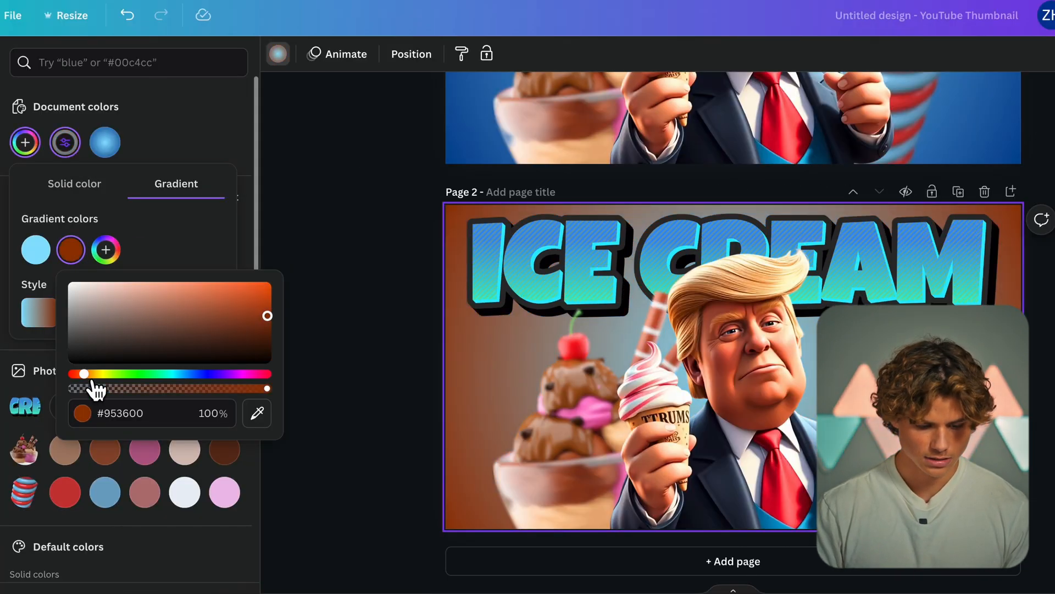